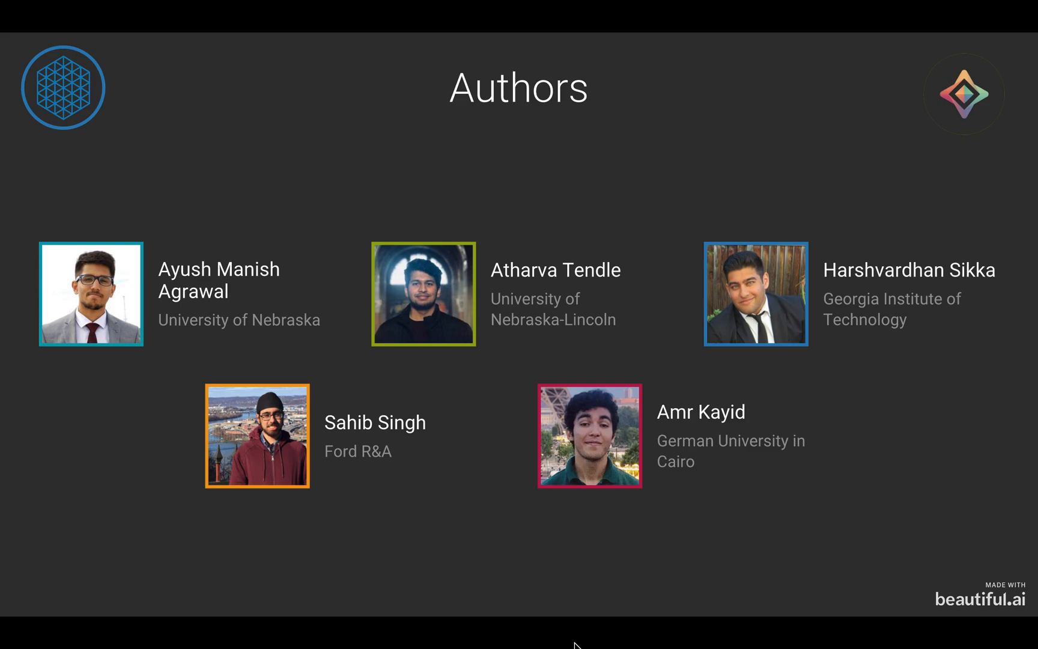
{"action": "key", "text": "Right"}
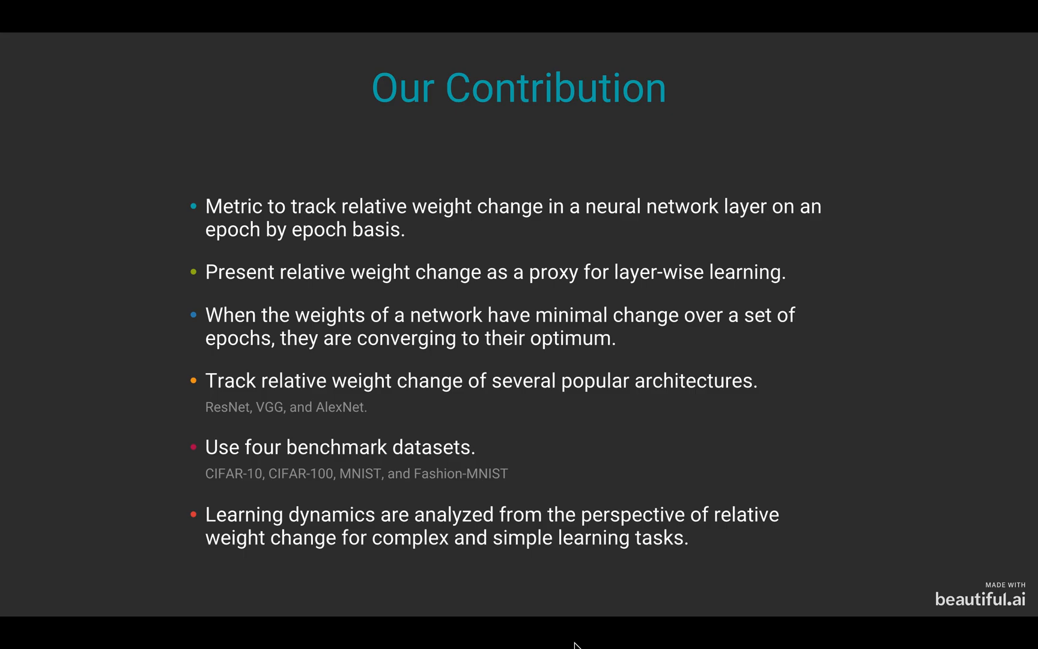
{"action": "key", "text": "Right"}
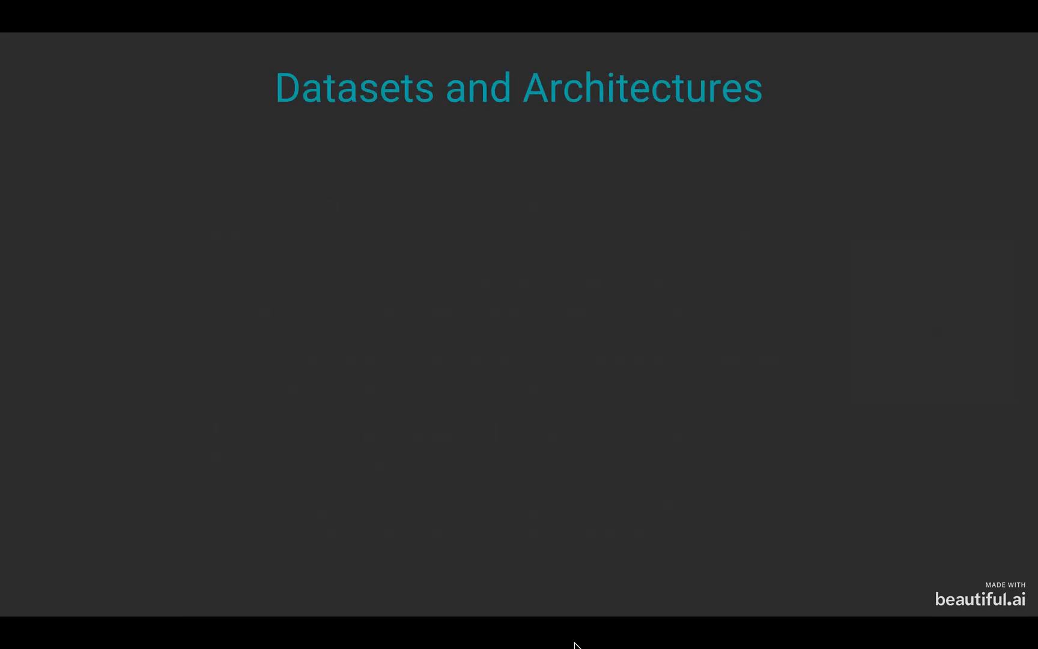
{"action": "key", "text": "Right"}
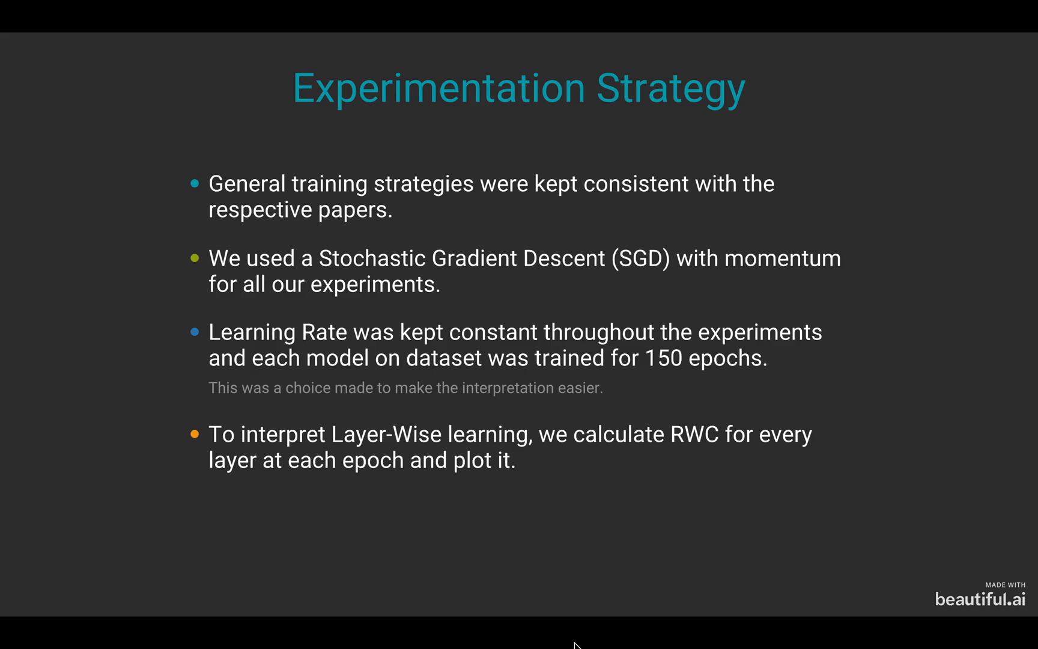